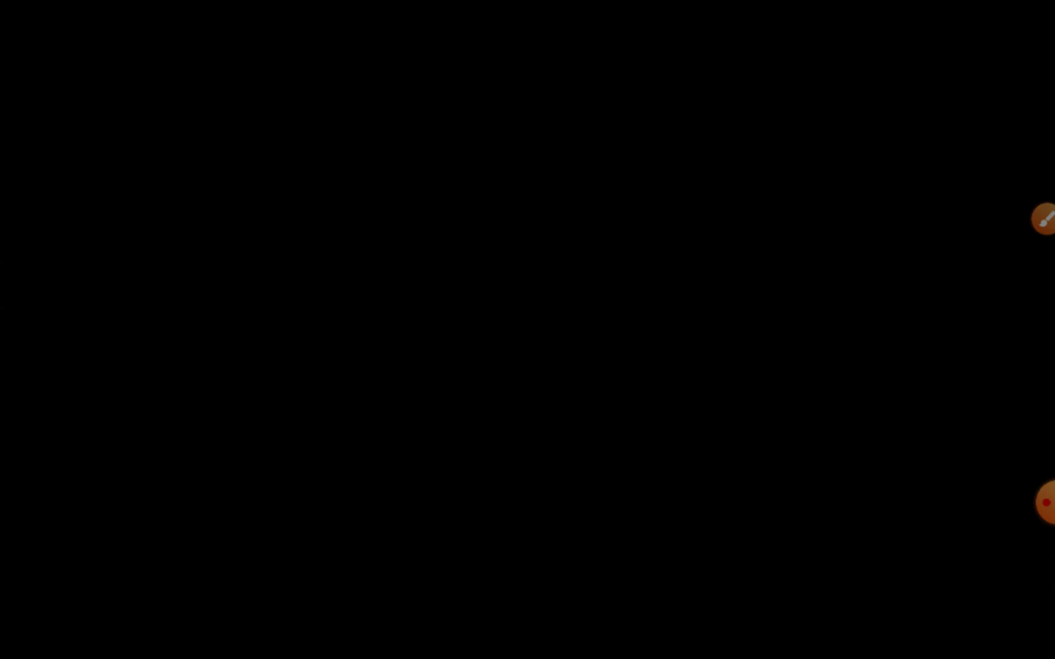
pyautogui.click(527, 329)
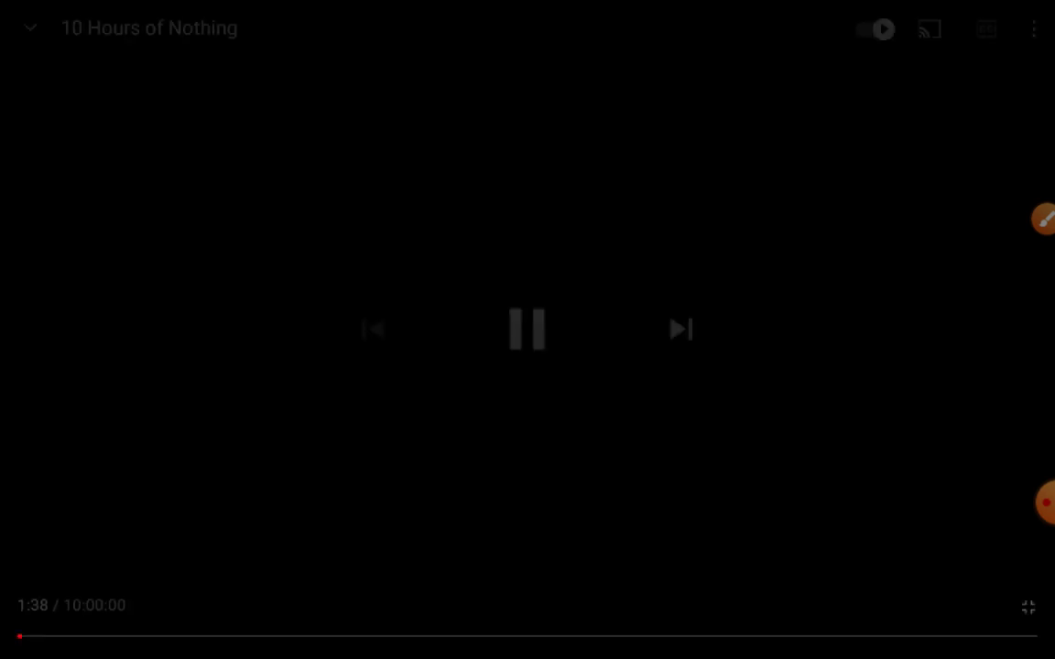